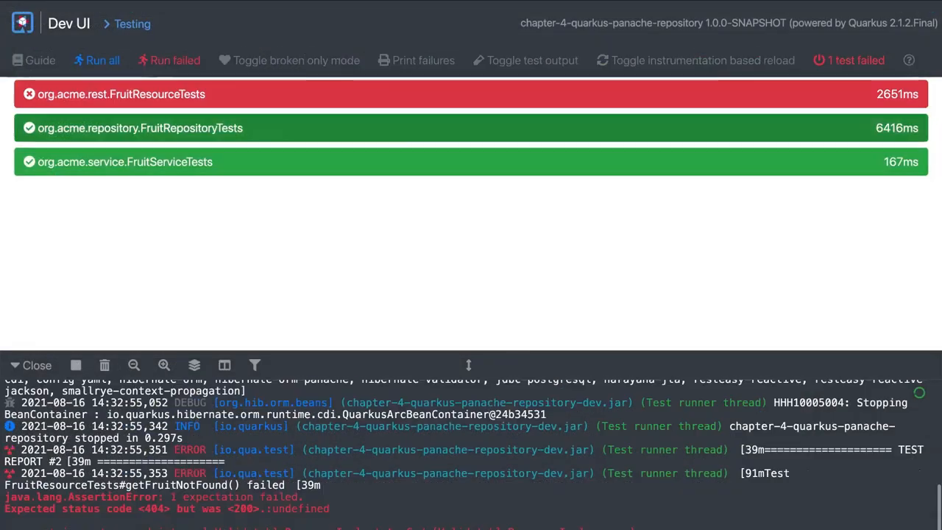
{"action": "mouse_move", "coordinate": [368, 147]}
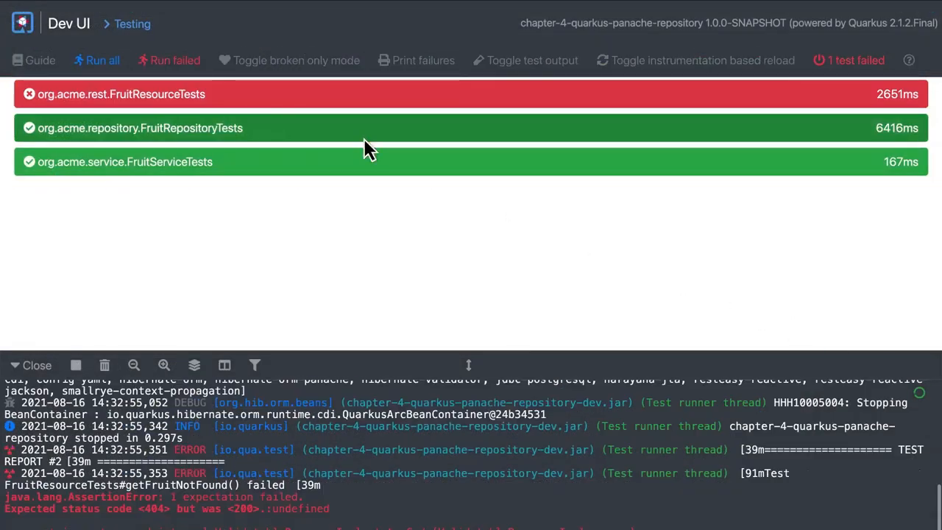
Expand the failing org.acme.rest.FruitResourceTests row to reveal getFruitNotFound expecting 404 but getting 200
{"action": "left_click", "coordinate": [122, 94]}
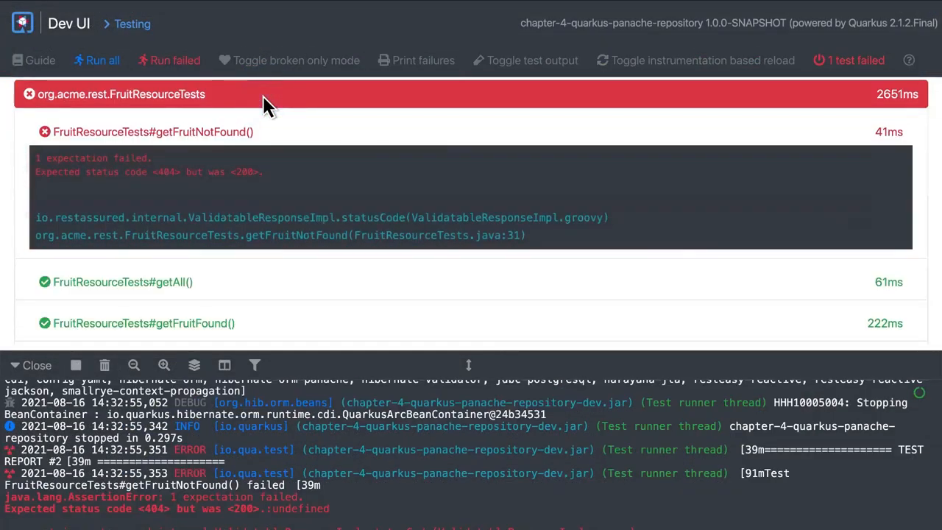